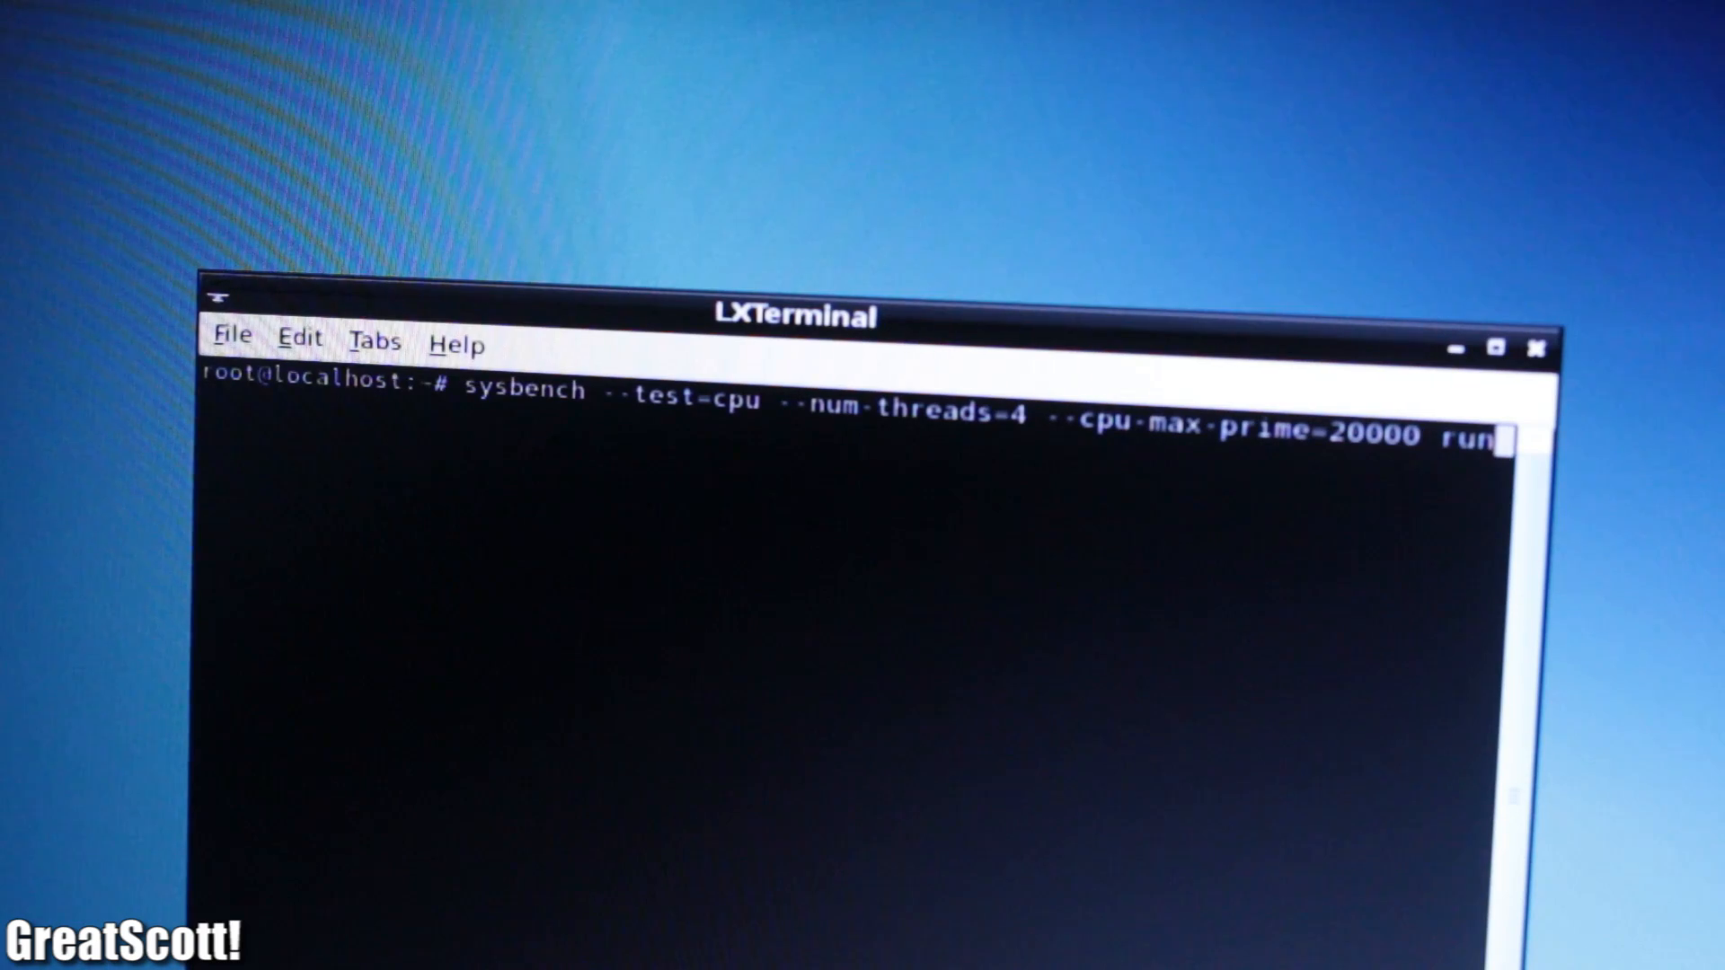
Run the sysbench CPU benchmark with 4 threads and max prime 20000.
key("Return")
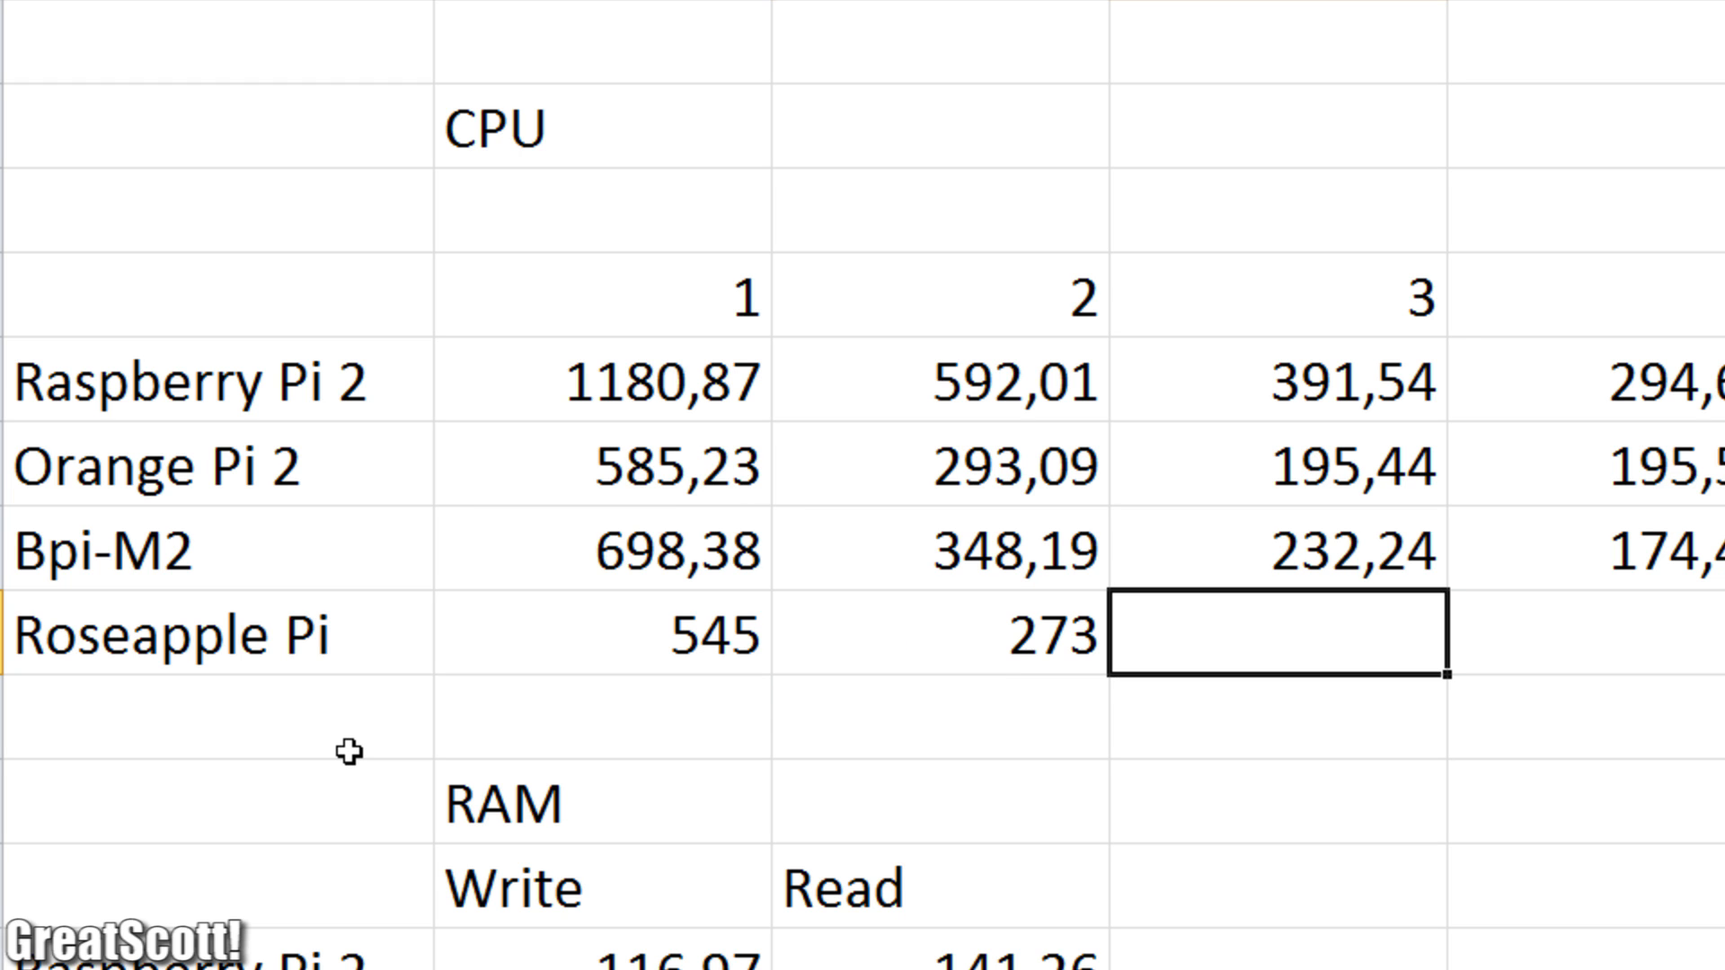
Enter 181 as the Roseapple Pi's column-3 CPU test time.
type("181")
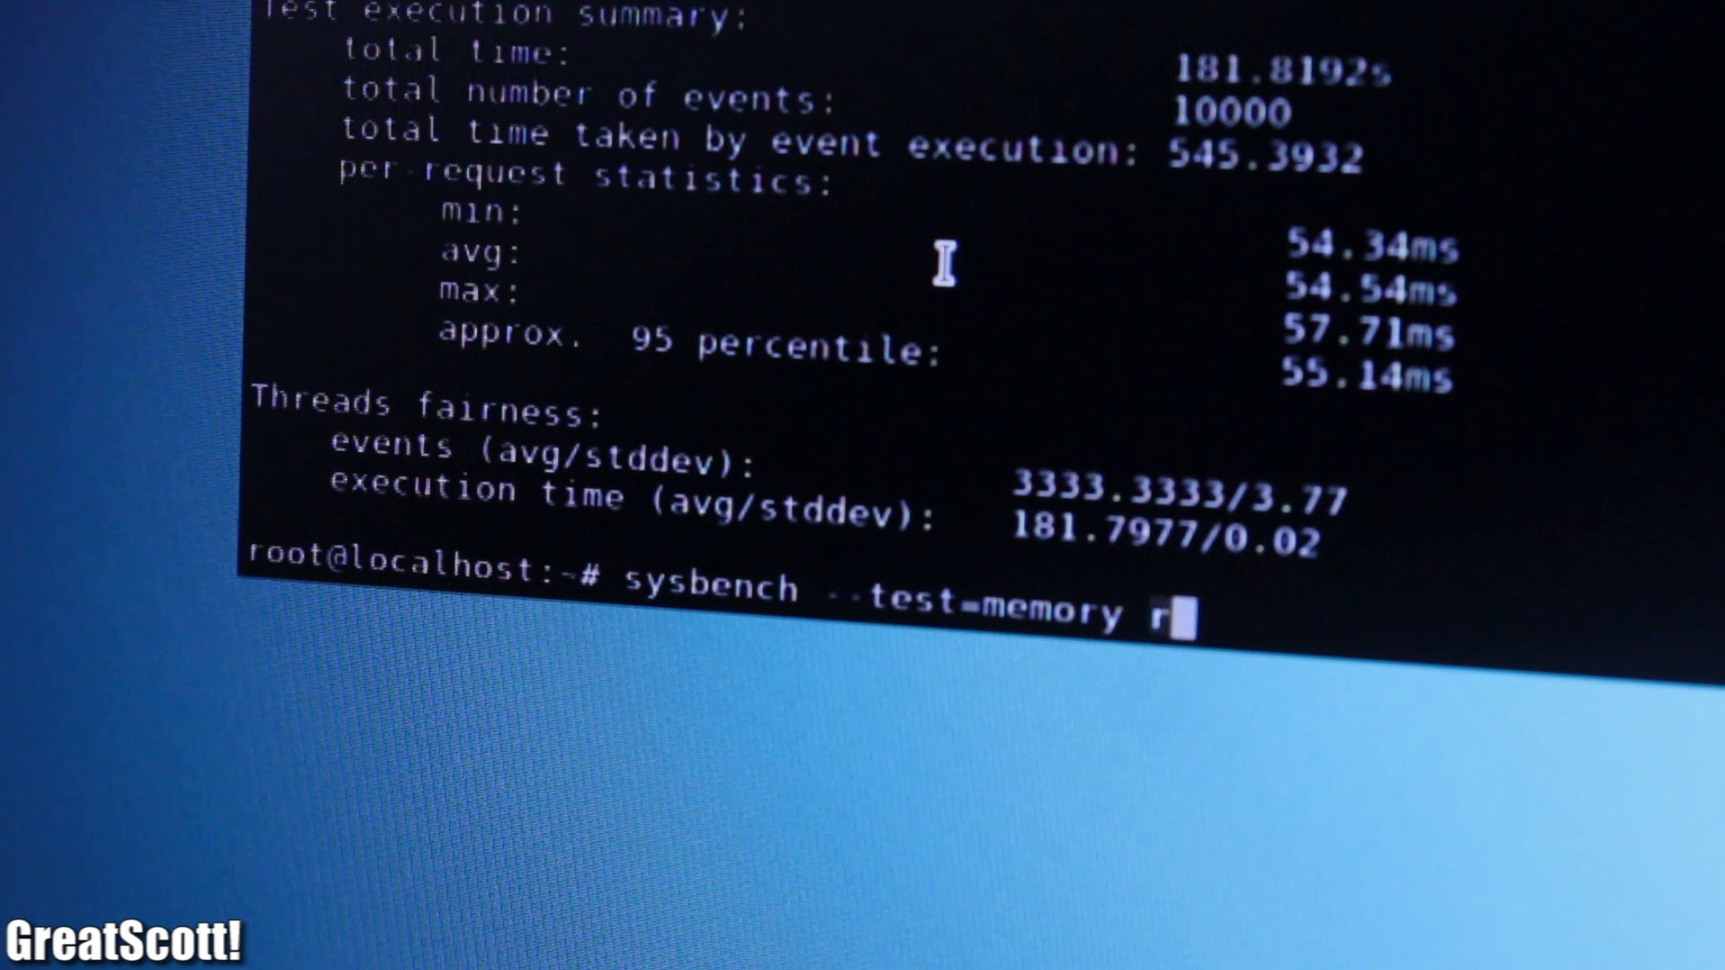
Type the sysbench memory test command and scroll through the output.
type("un --mem")
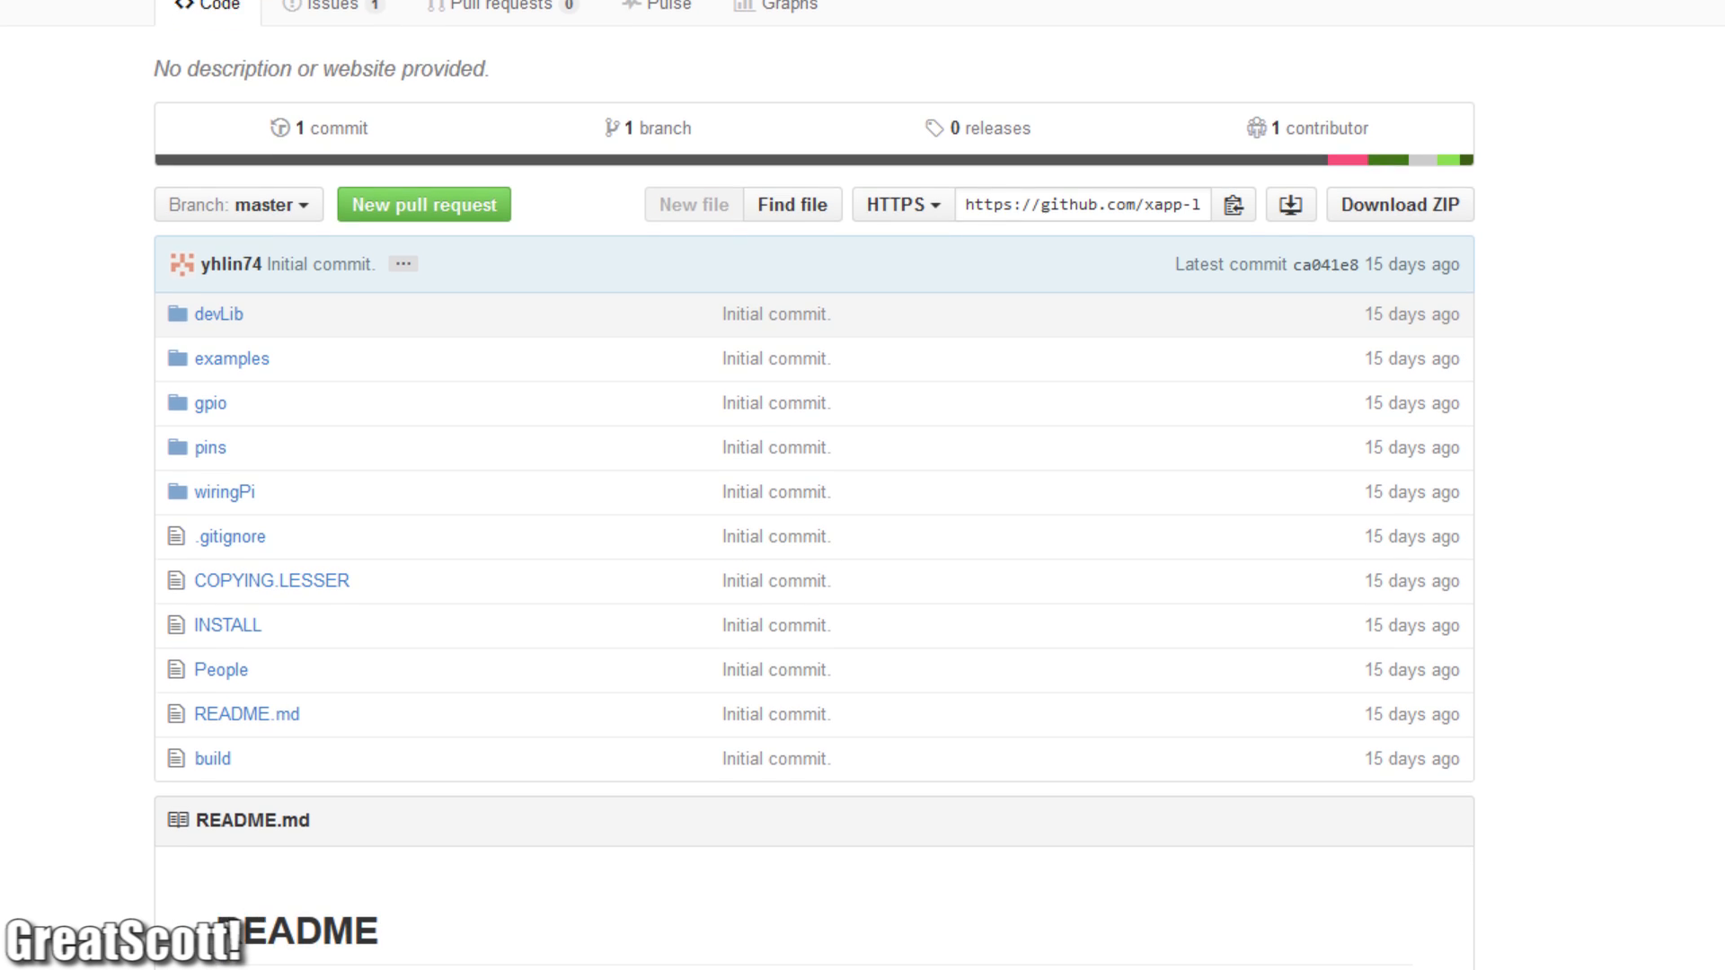
scroll("down", 3)
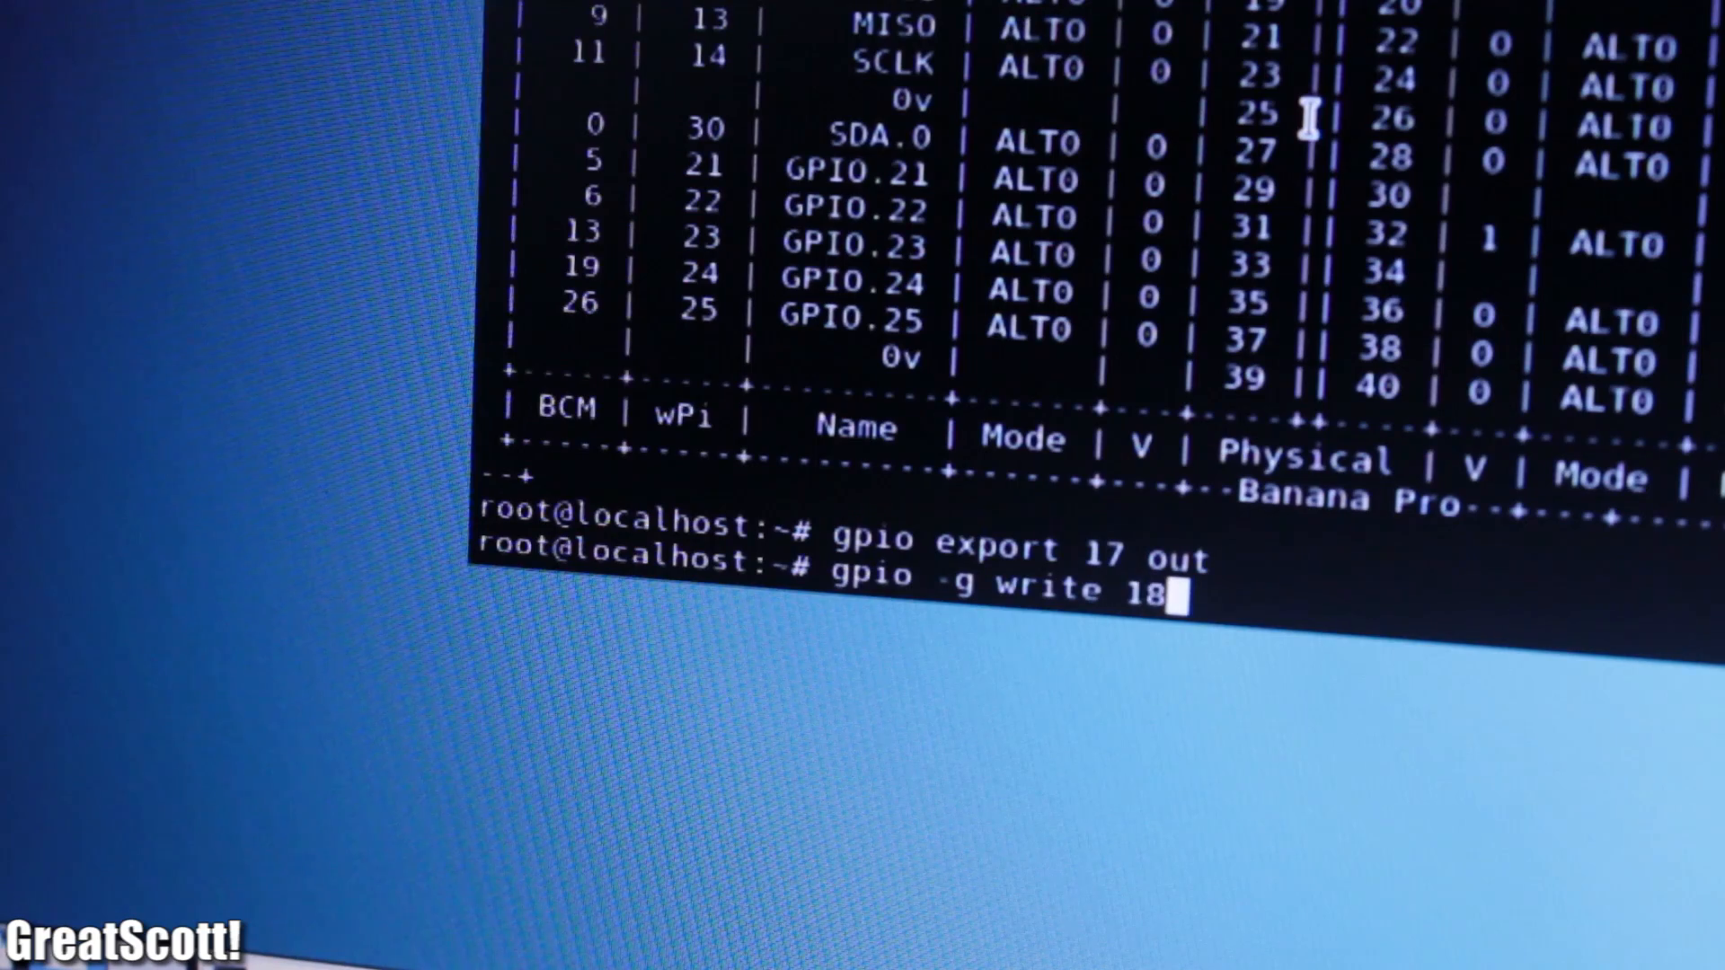
Run the gpio write command for BCM pin 18.
key("Return")
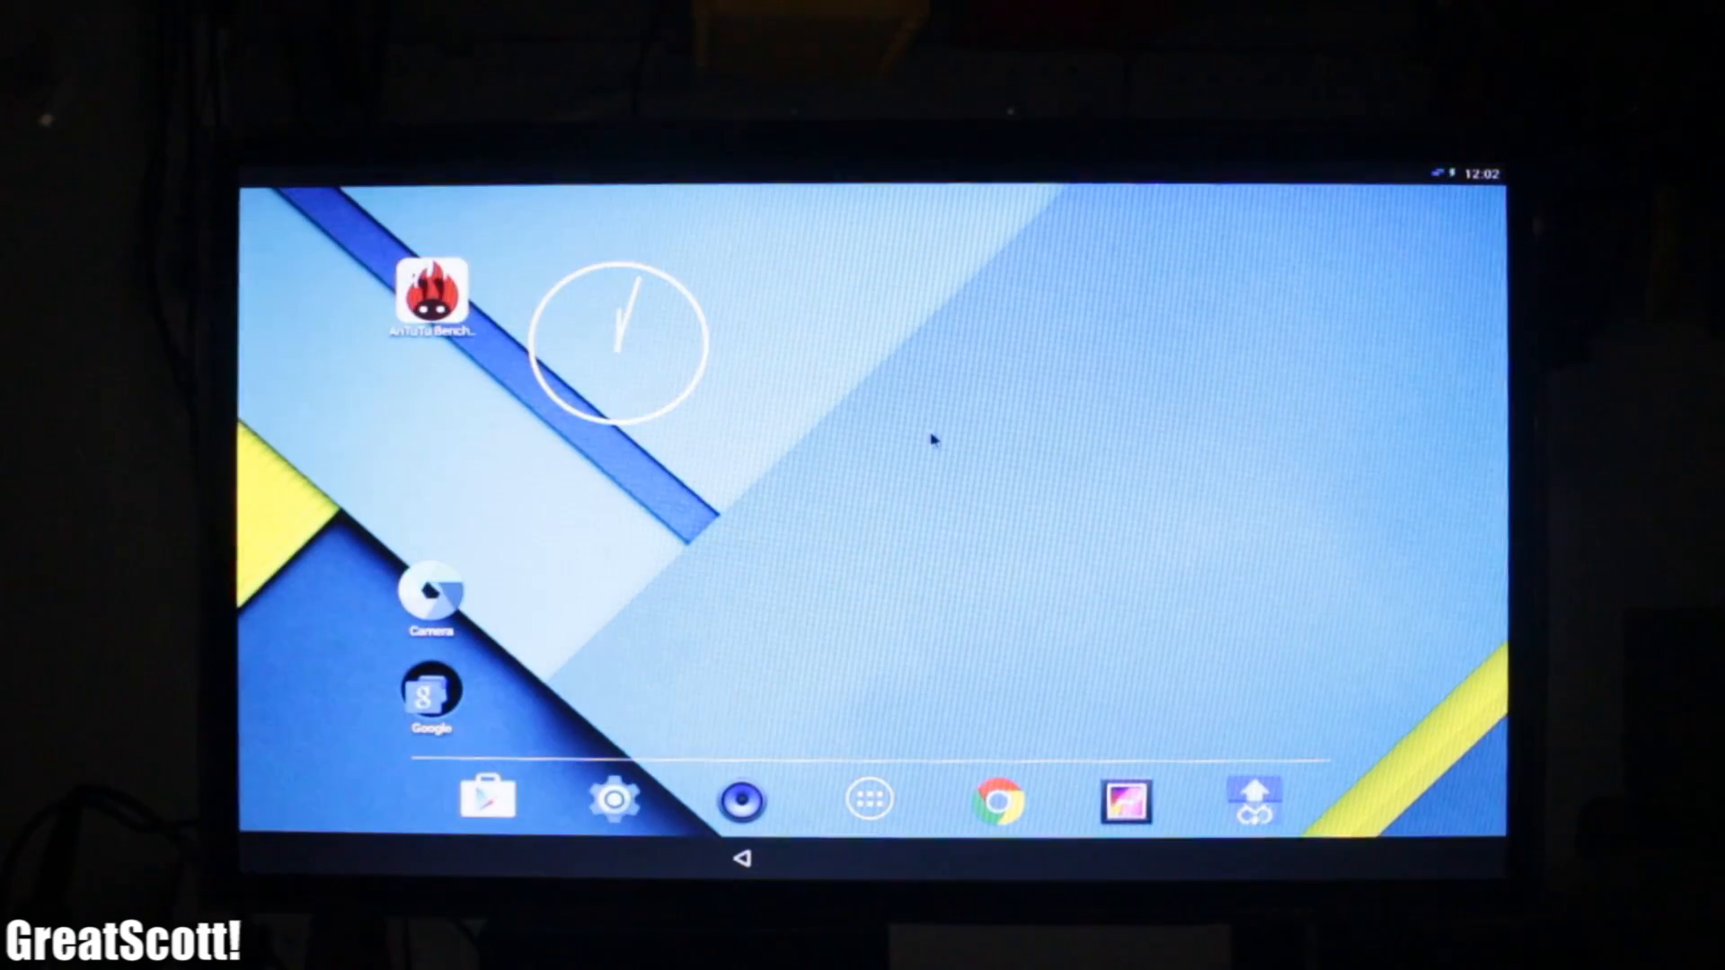
Launch AnTuTu Benchmark from the Android home screen.
left_click(868, 800)
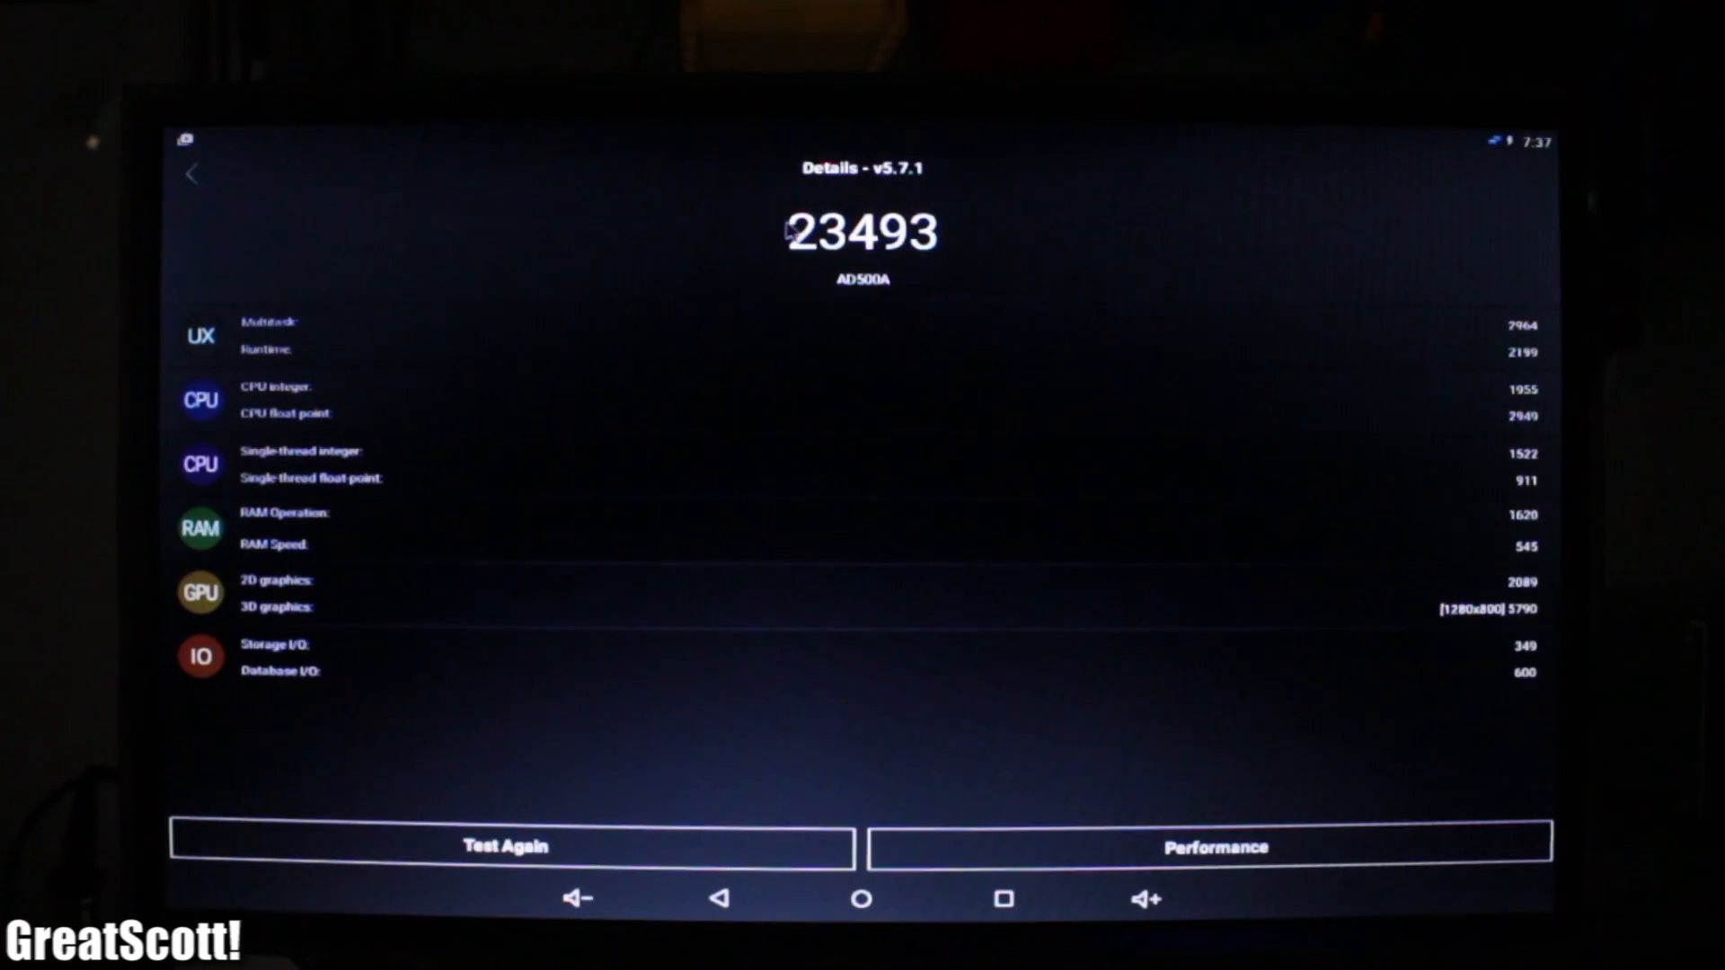
Show the E7II's detailed AnTuTu breakdown, totalling 15136.
left_click(1213, 847)
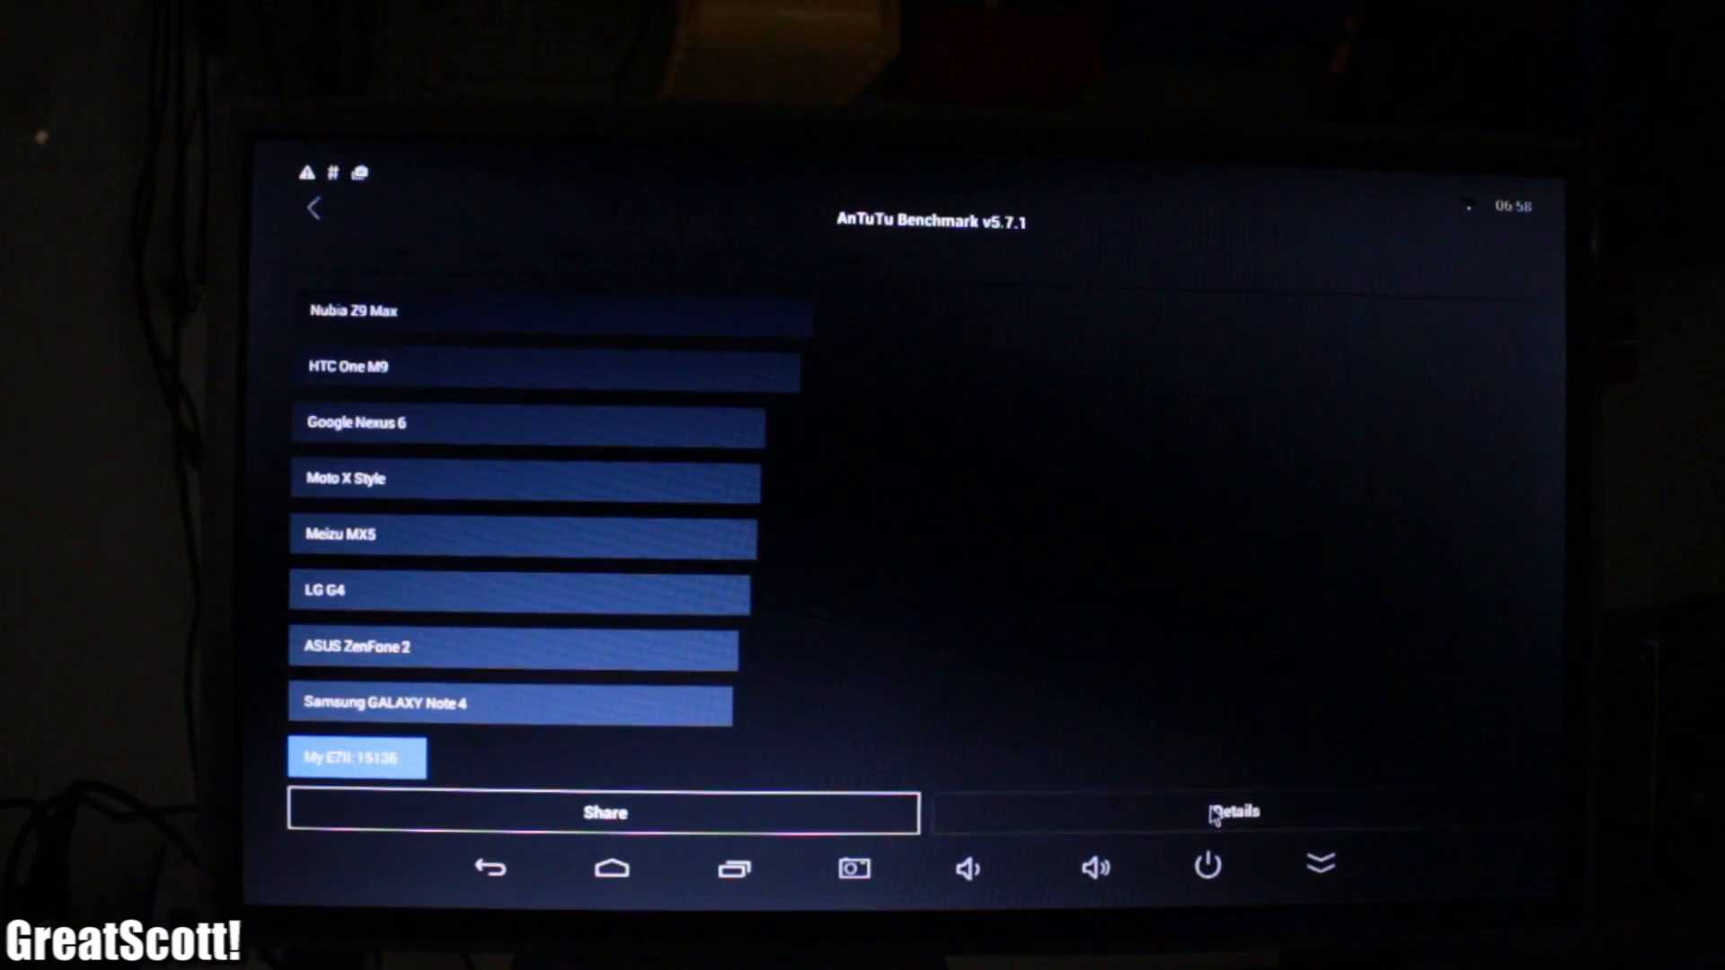
left_click(1229, 813)
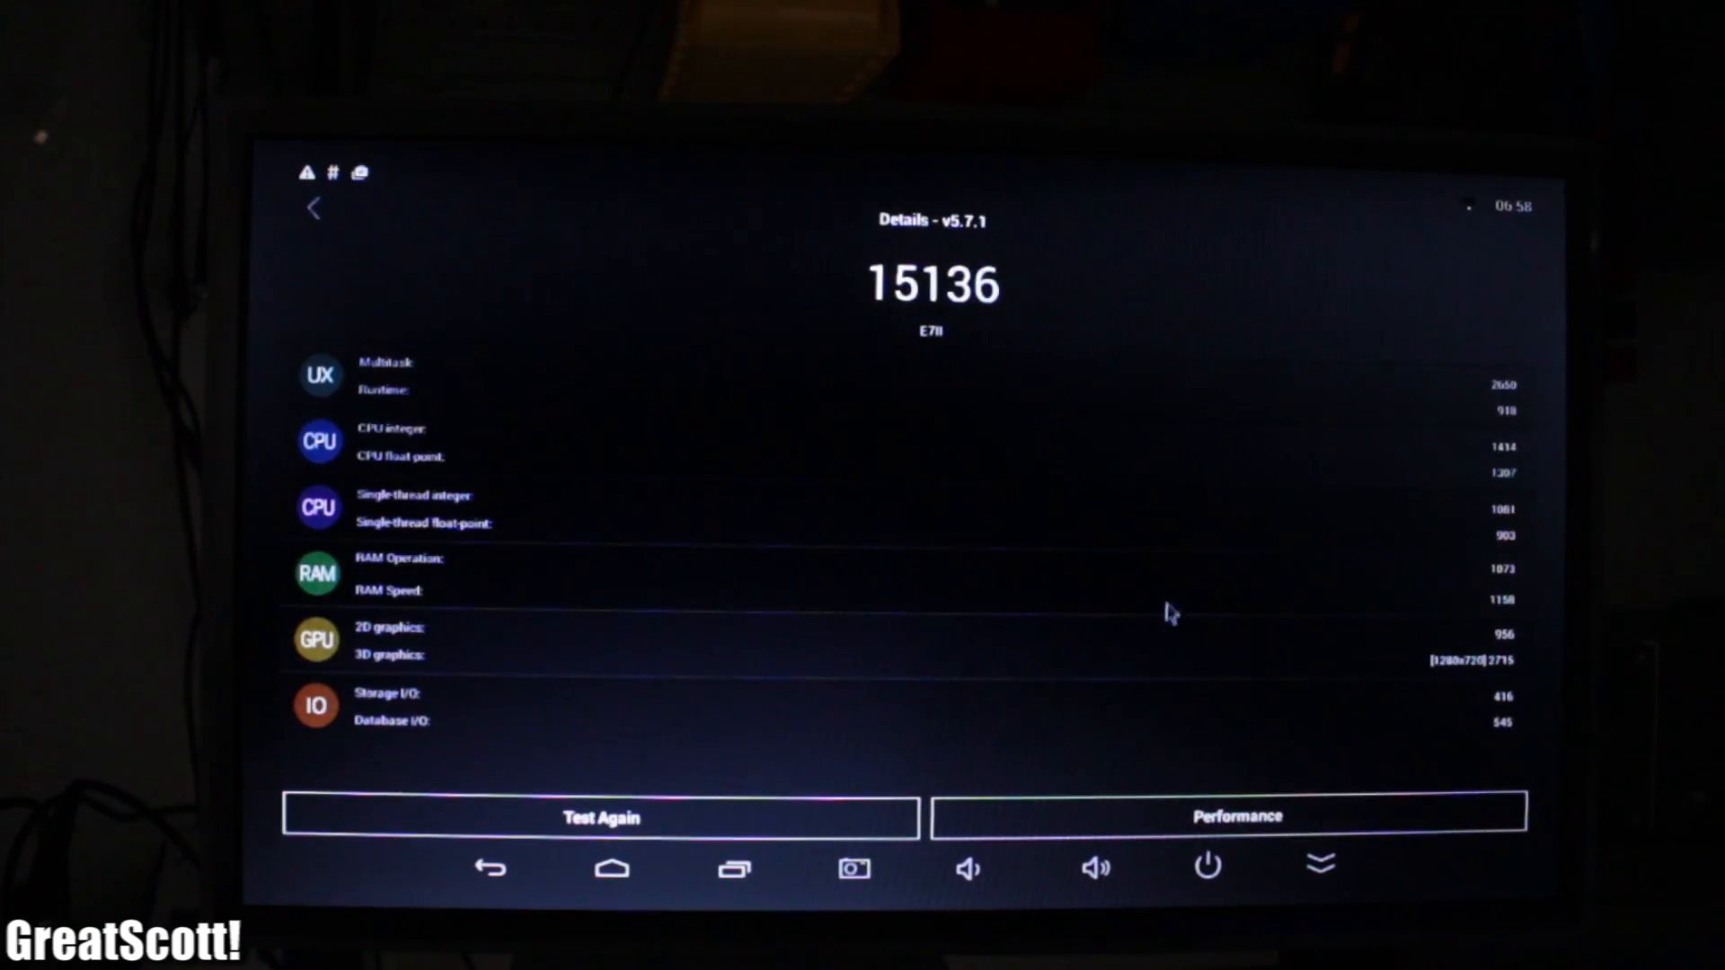